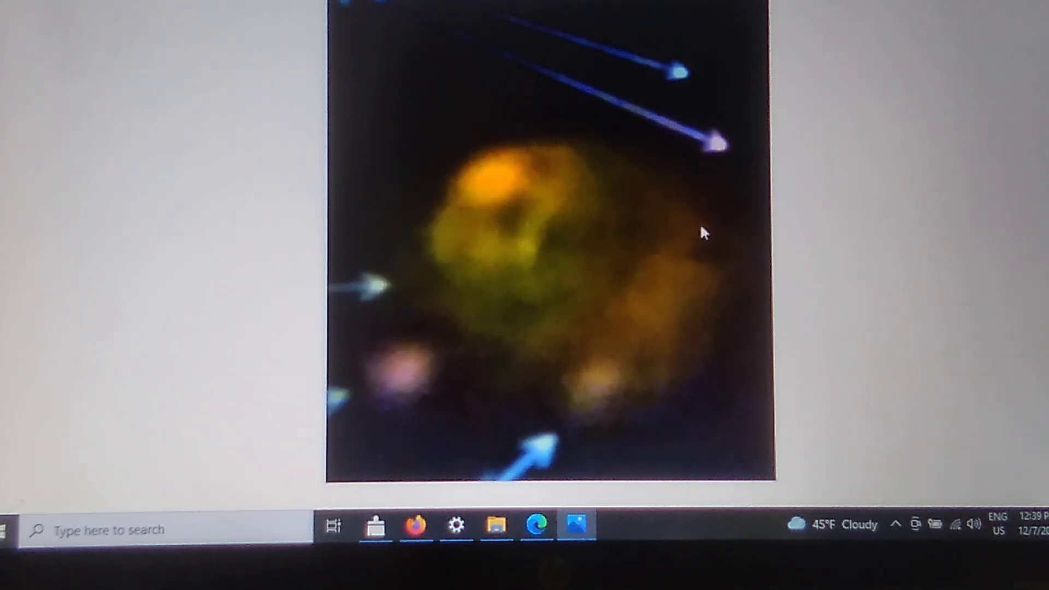
mouse_move(619, 245)
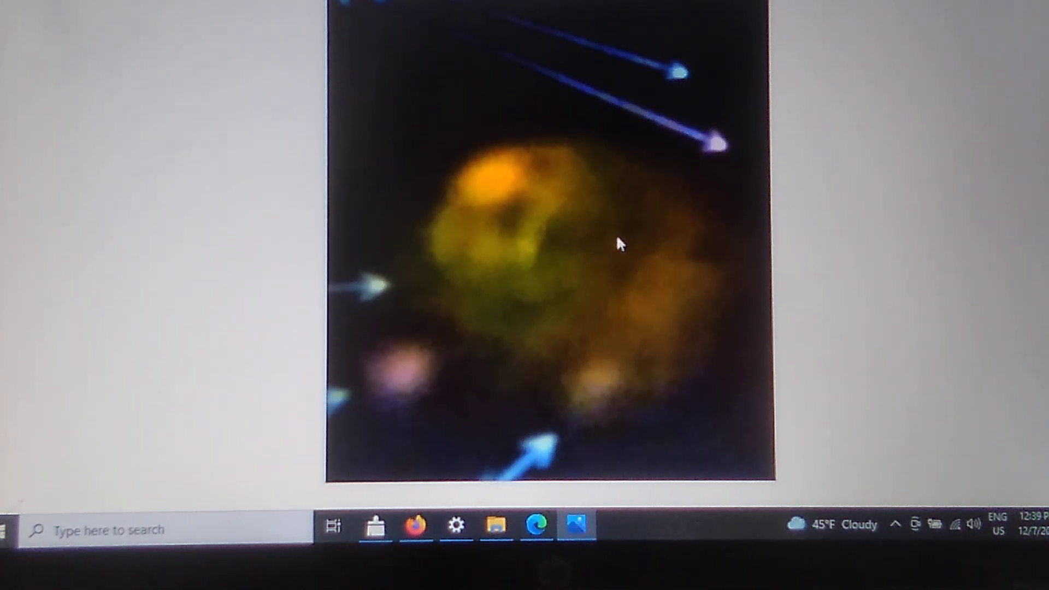
mouse_move(573, 296)
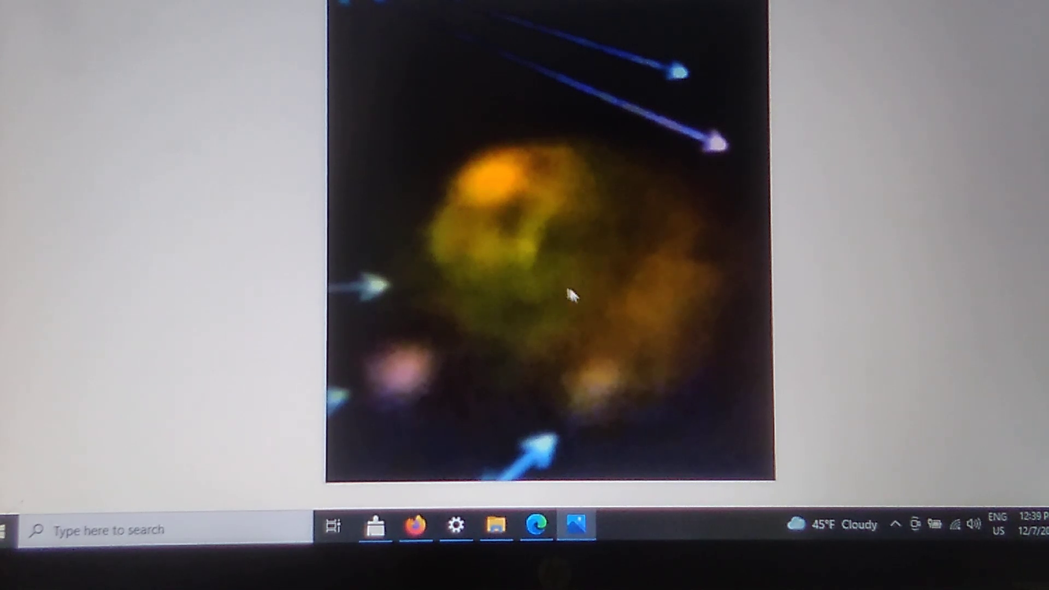
mouse_move(492, 274)
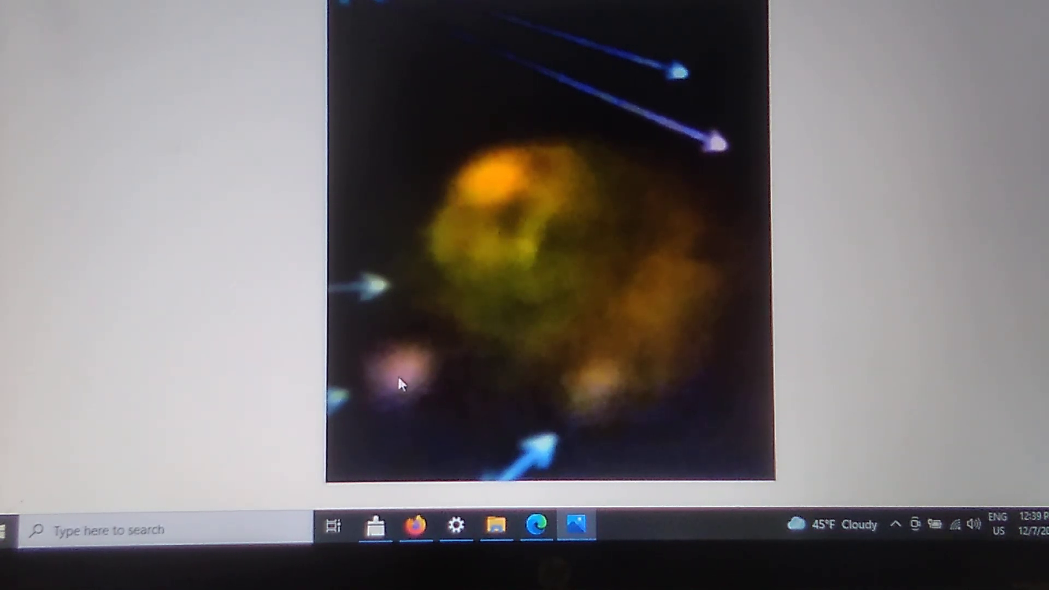
mouse_move(701, 282)
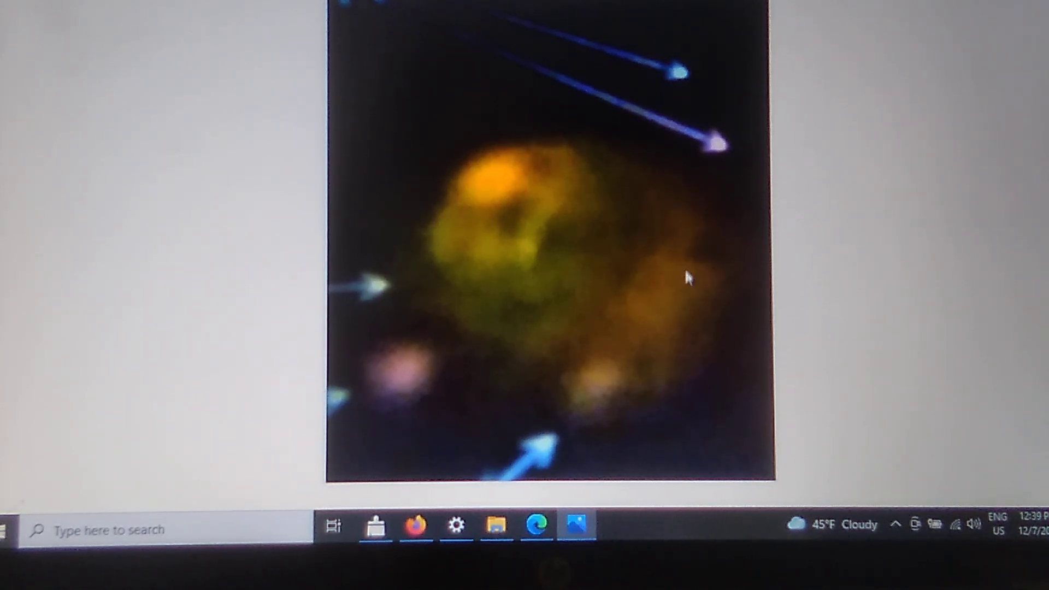
mouse_move(656, 336)
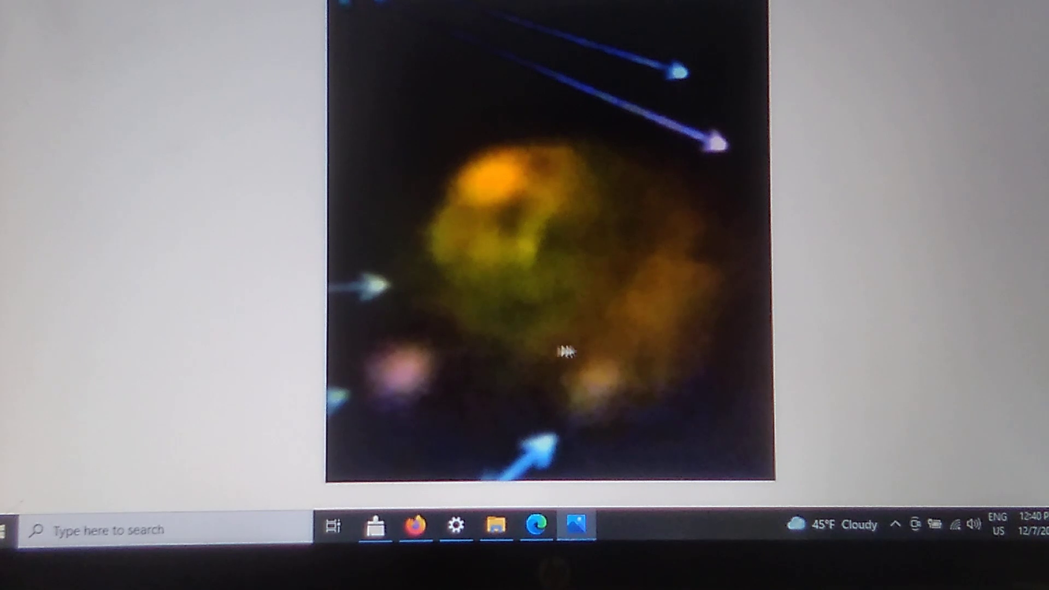
mouse_move(545, 164)
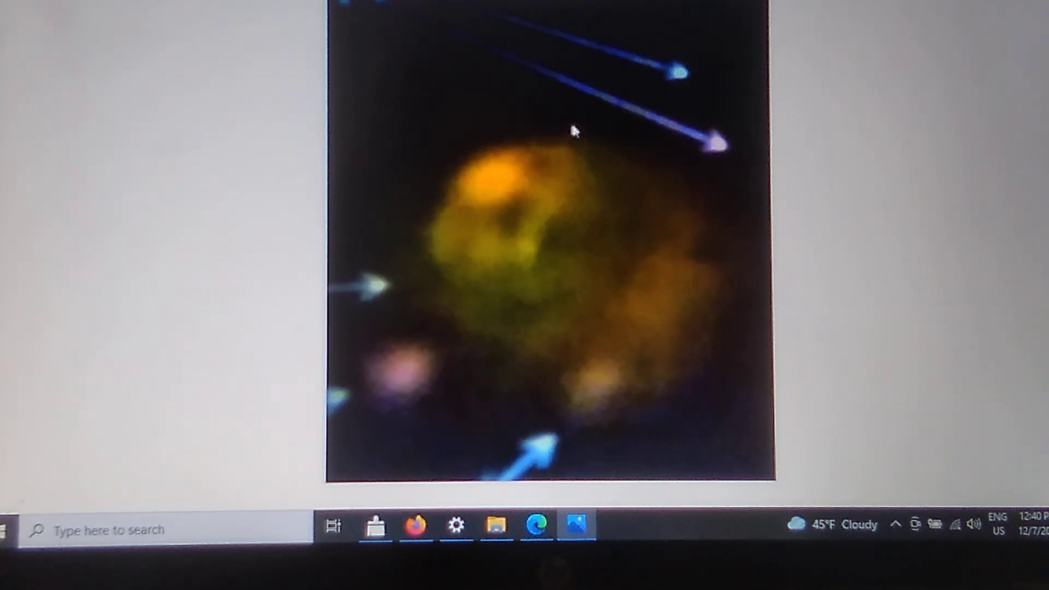
mouse_move(716, 87)
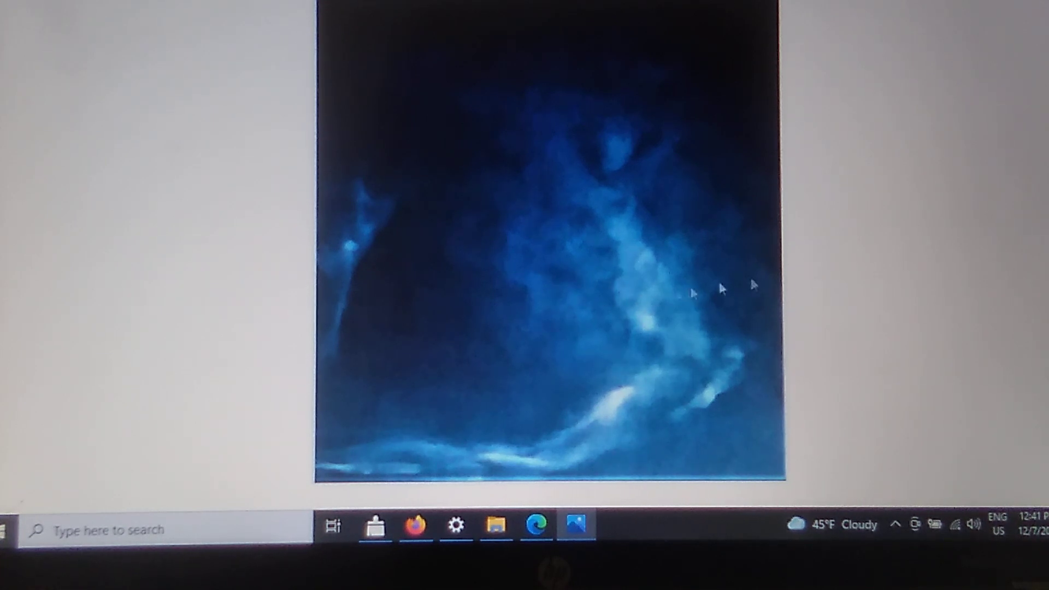
mouse_move(913, 245)
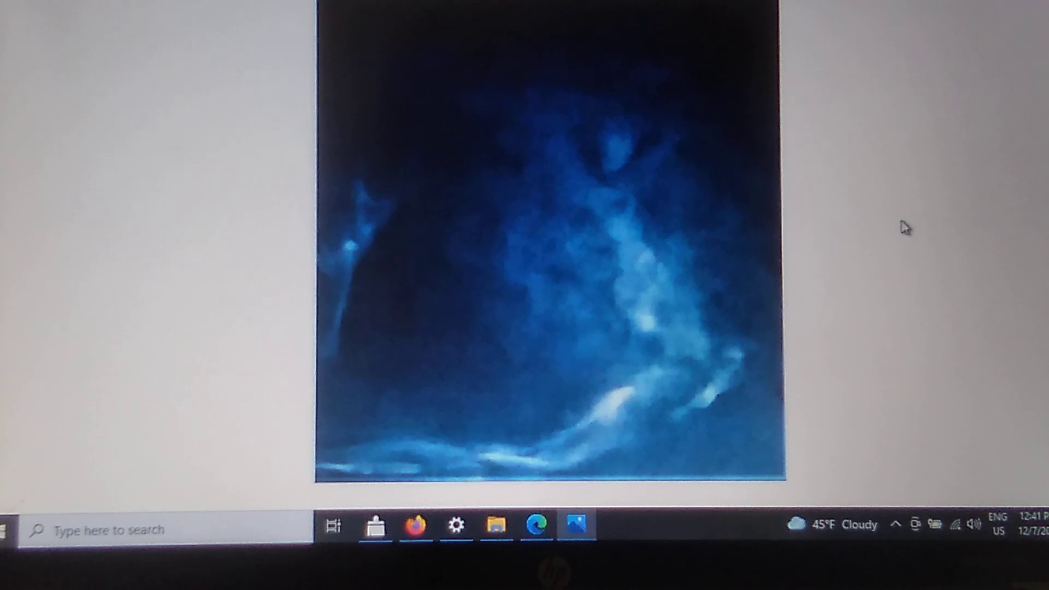
mouse_move(910, 250)
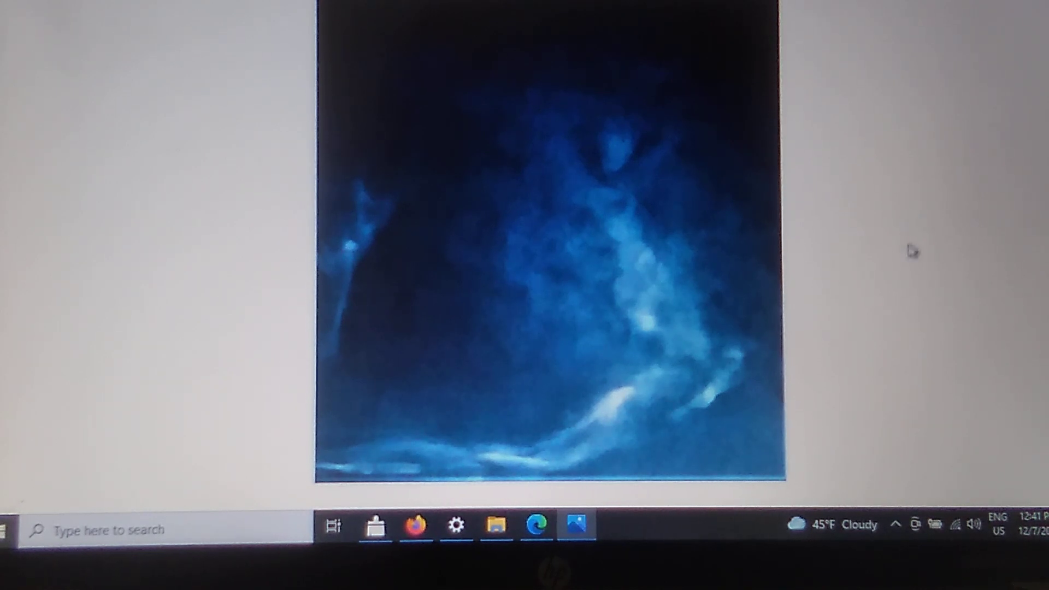
mouse_move(904, 303)
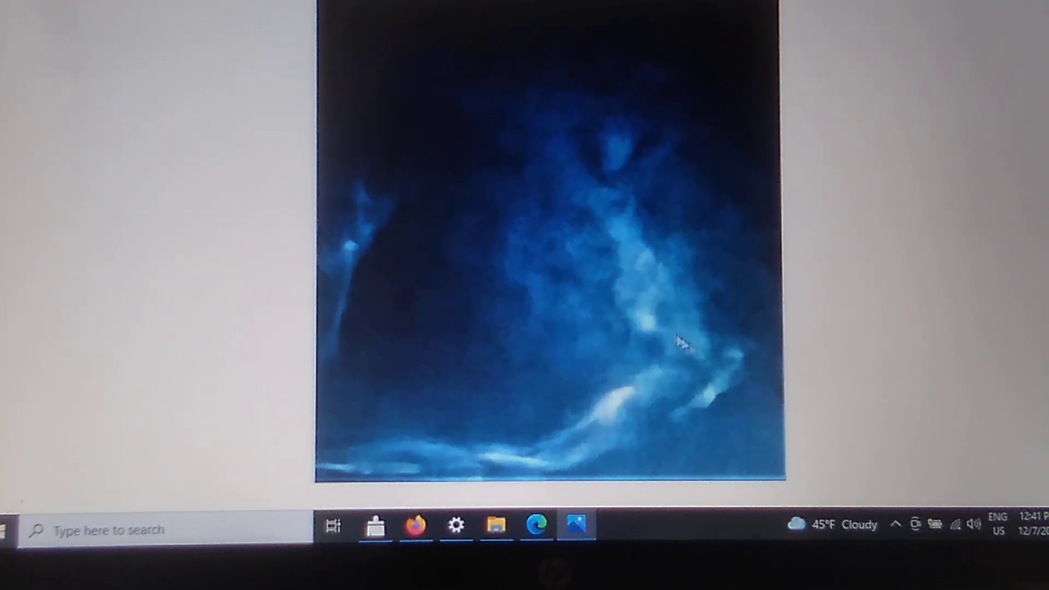
mouse_move(642, 384)
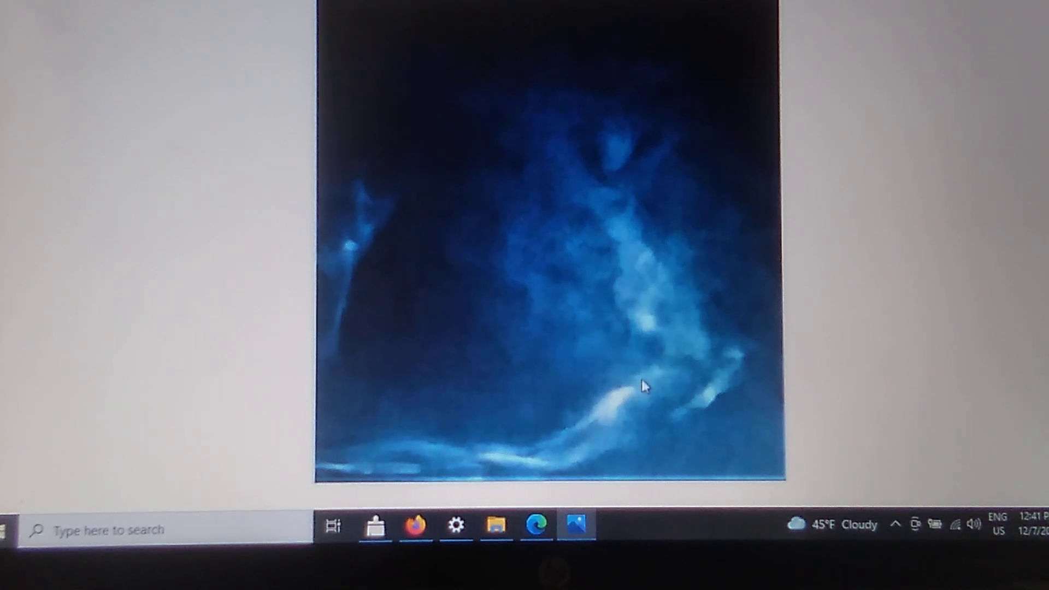
mouse_move(620, 343)
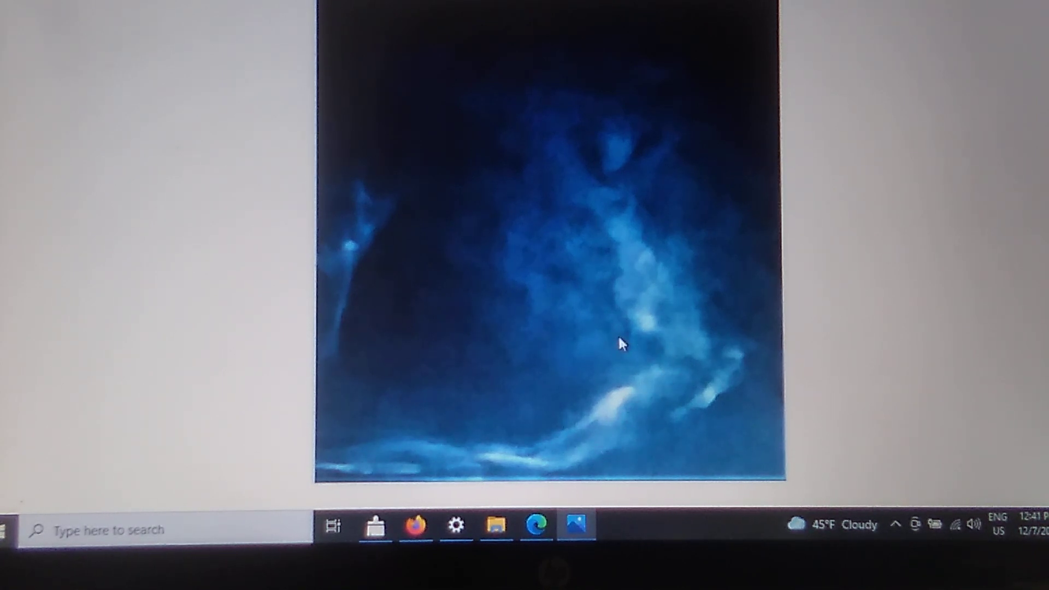
mouse_move(665, 302)
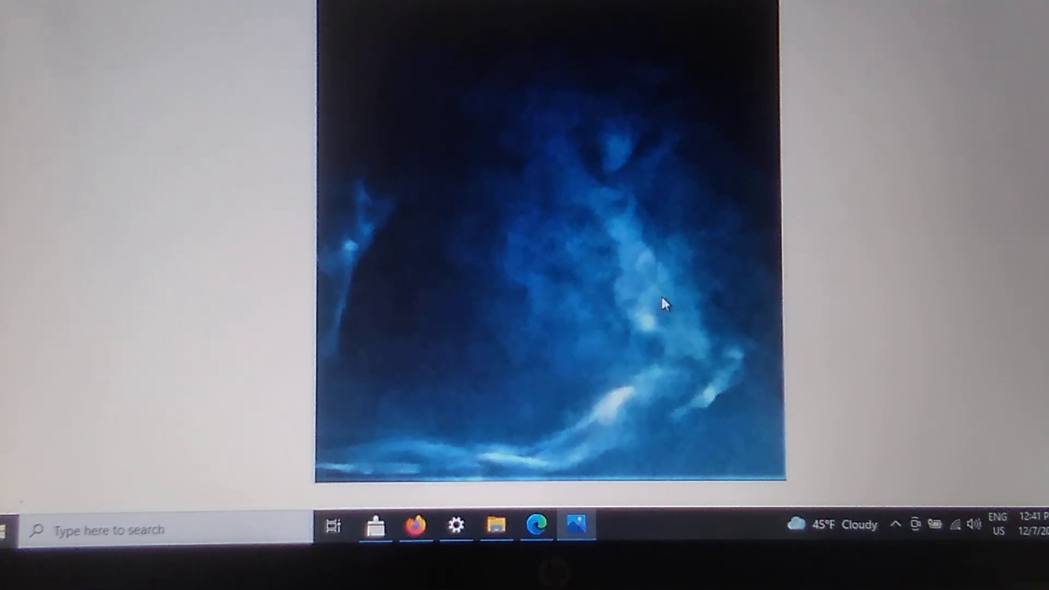
mouse_move(670, 307)
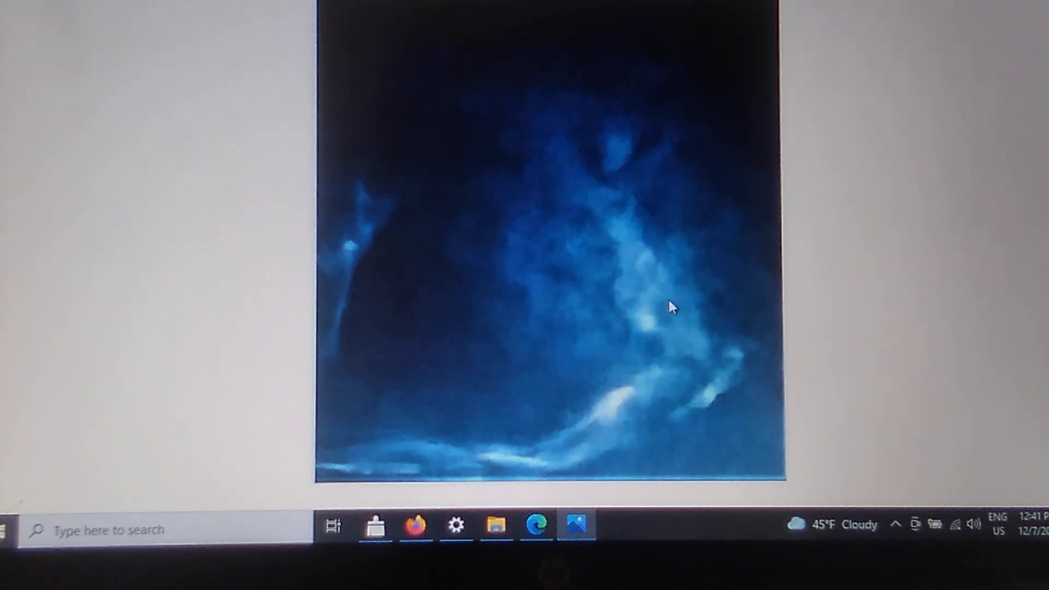
mouse_move(454, 418)
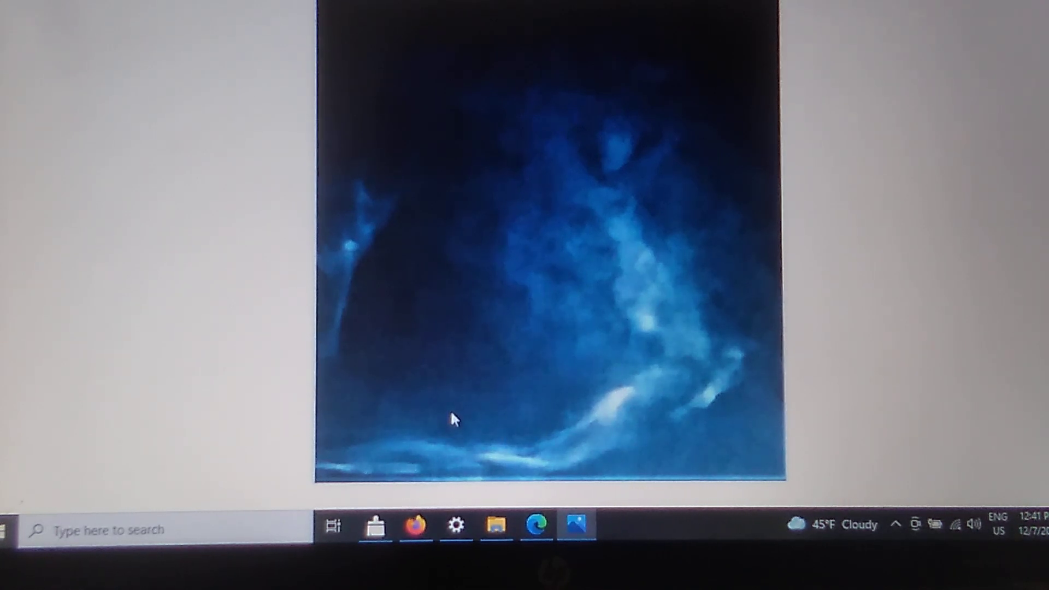
mouse_move(489, 273)
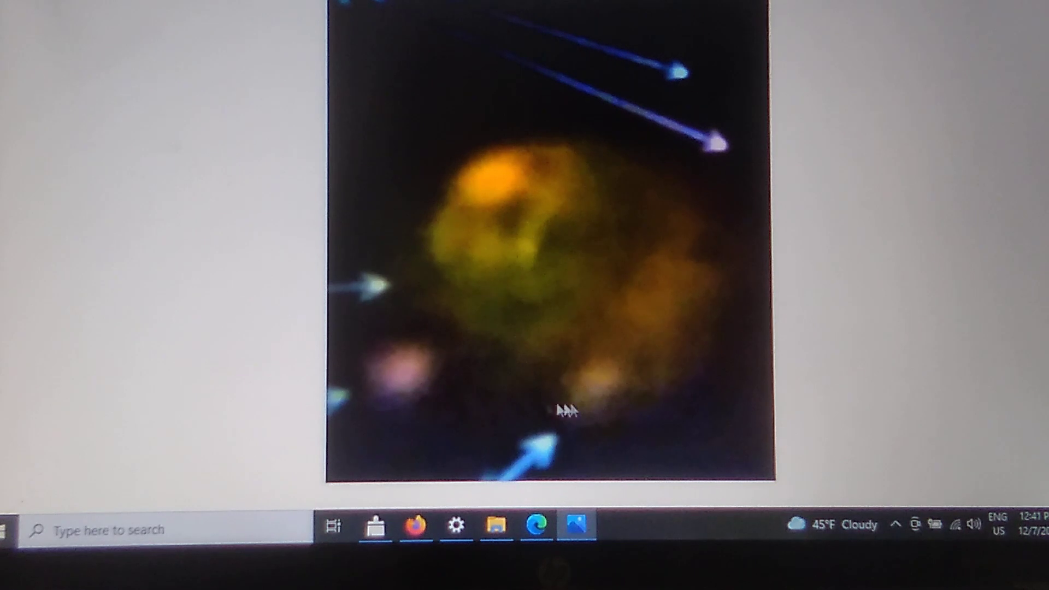
mouse_move(582, 167)
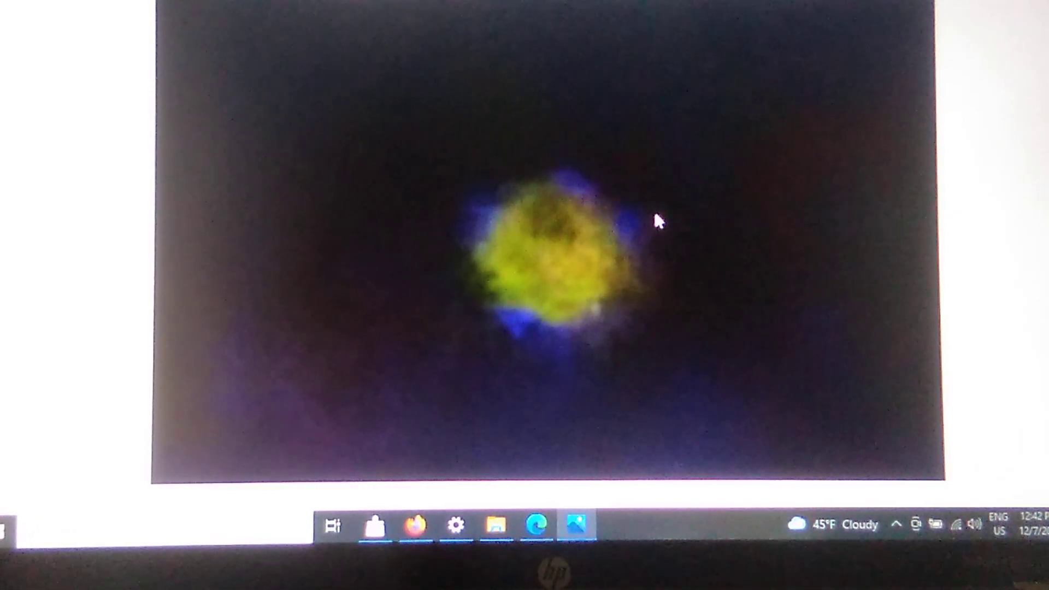
mouse_move(797, 194)
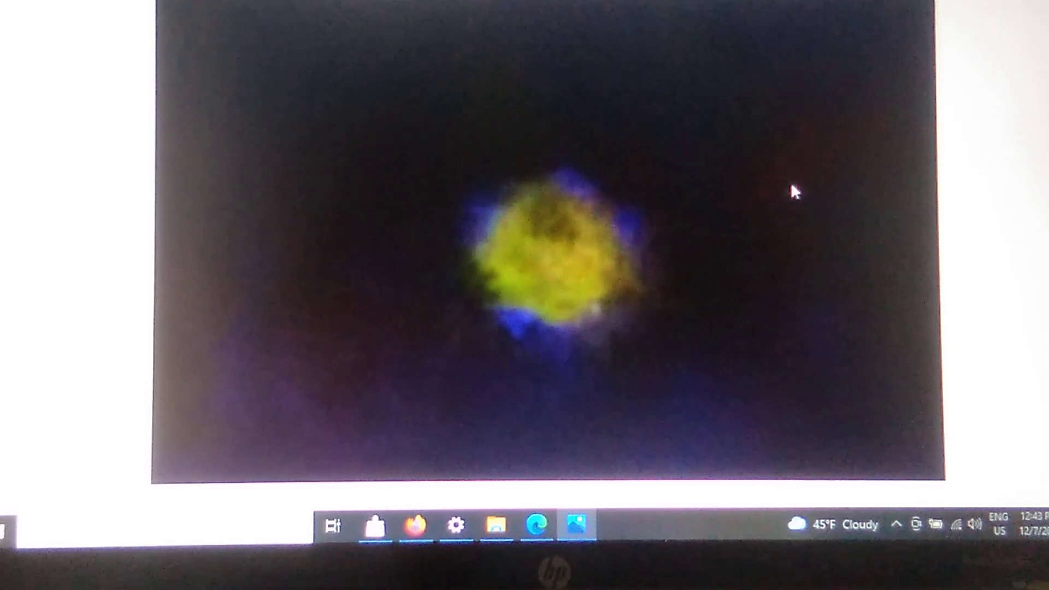
mouse_move(579, 221)
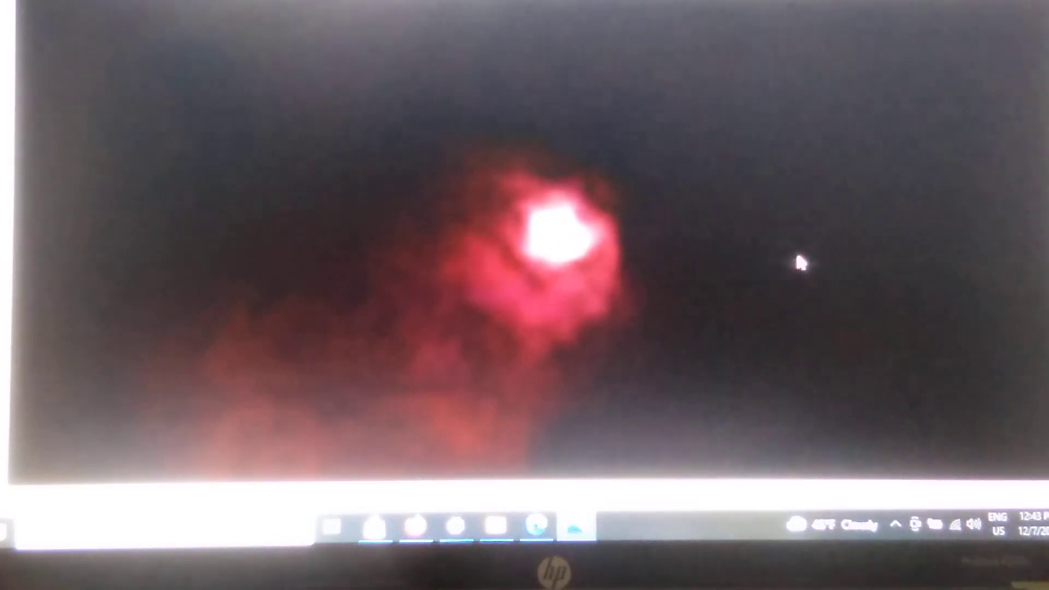
mouse_move(426, 268)
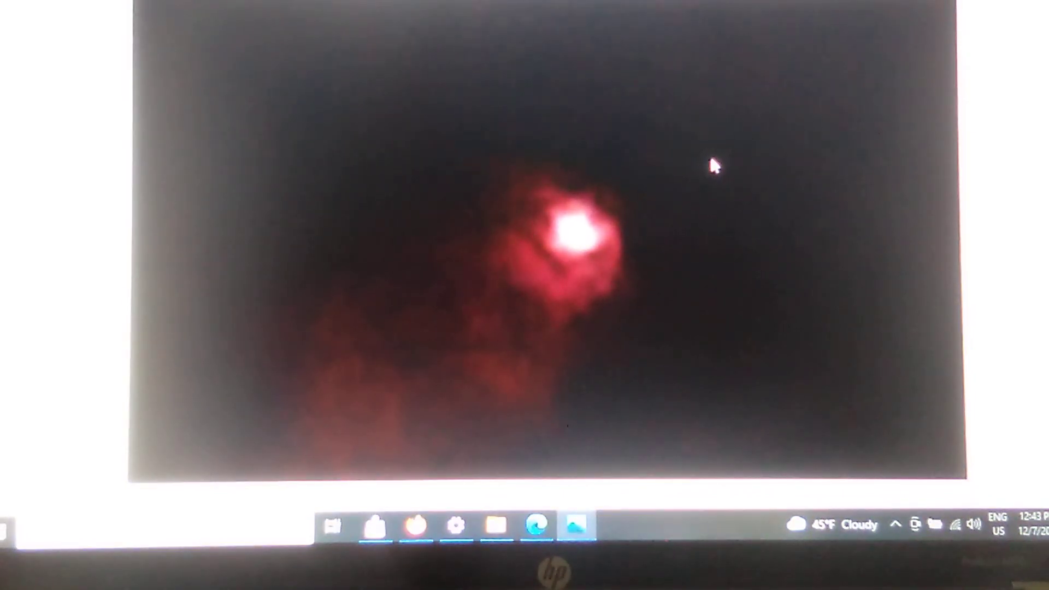
mouse_move(753, 163)
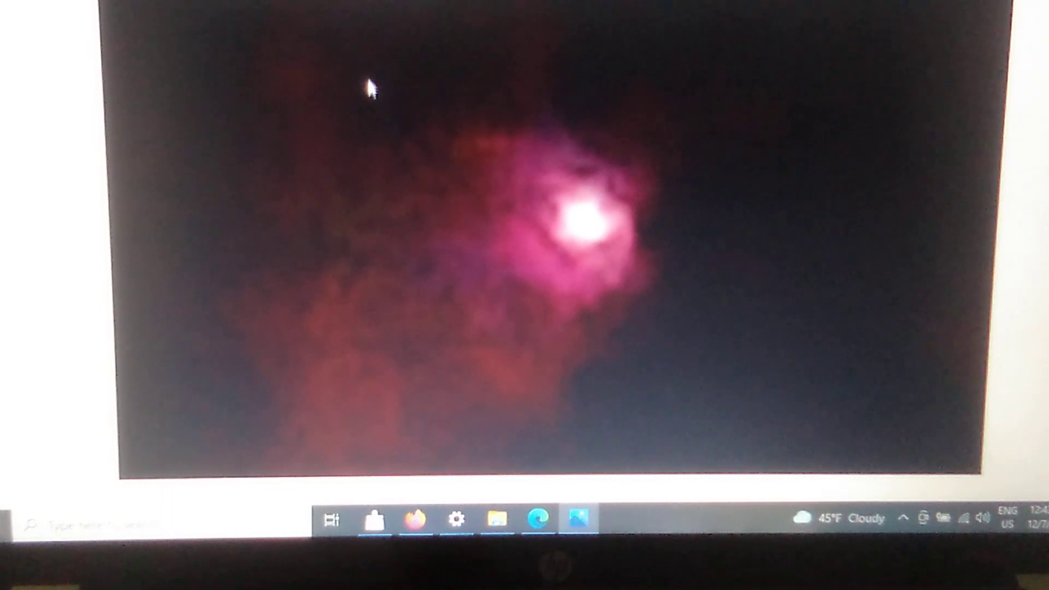
mouse_move(493, 200)
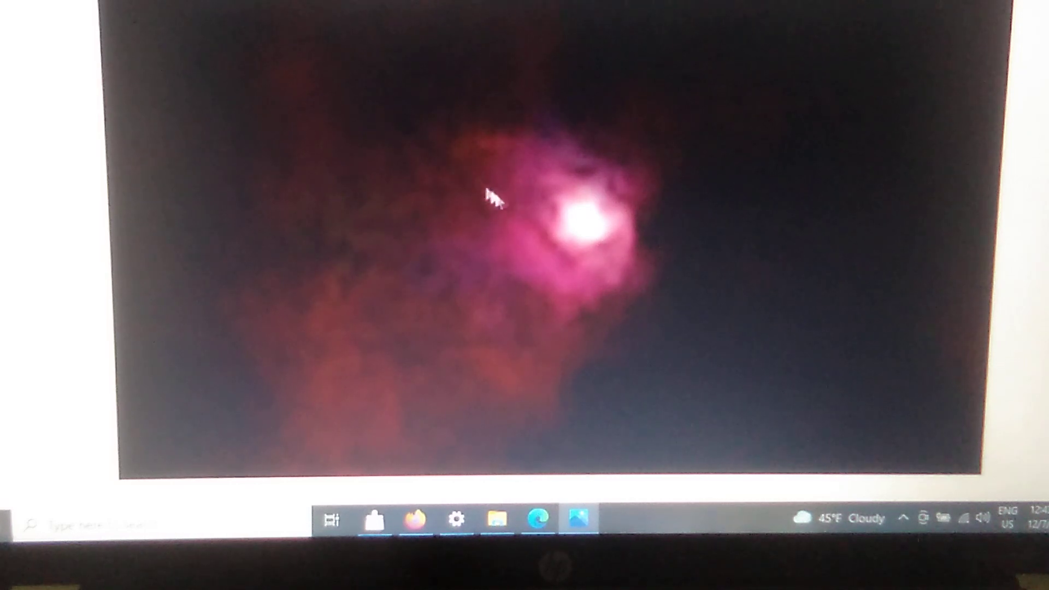
mouse_move(700, 184)
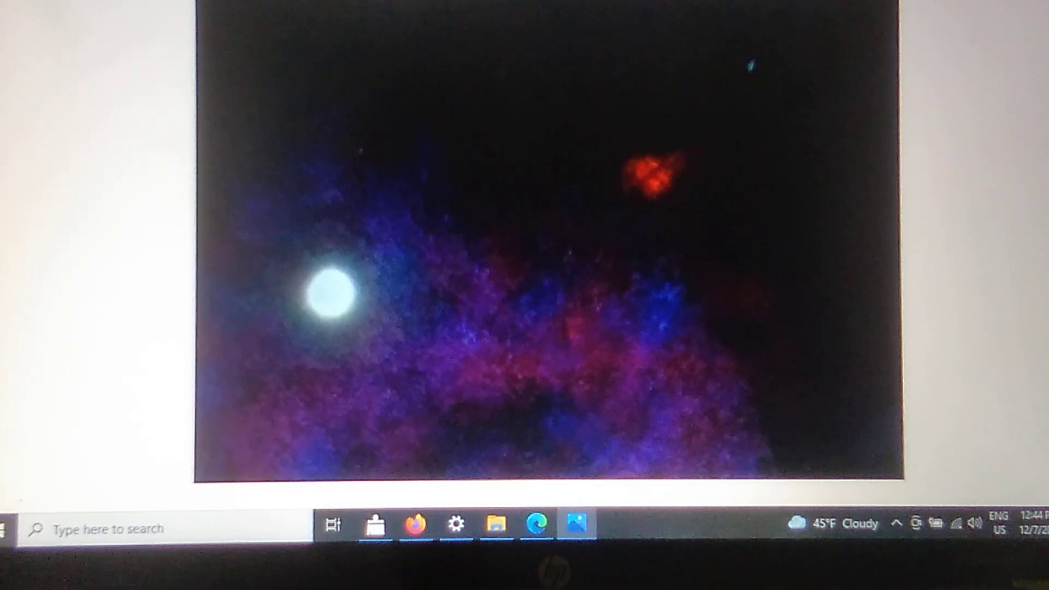
mouse_move(829, 237)
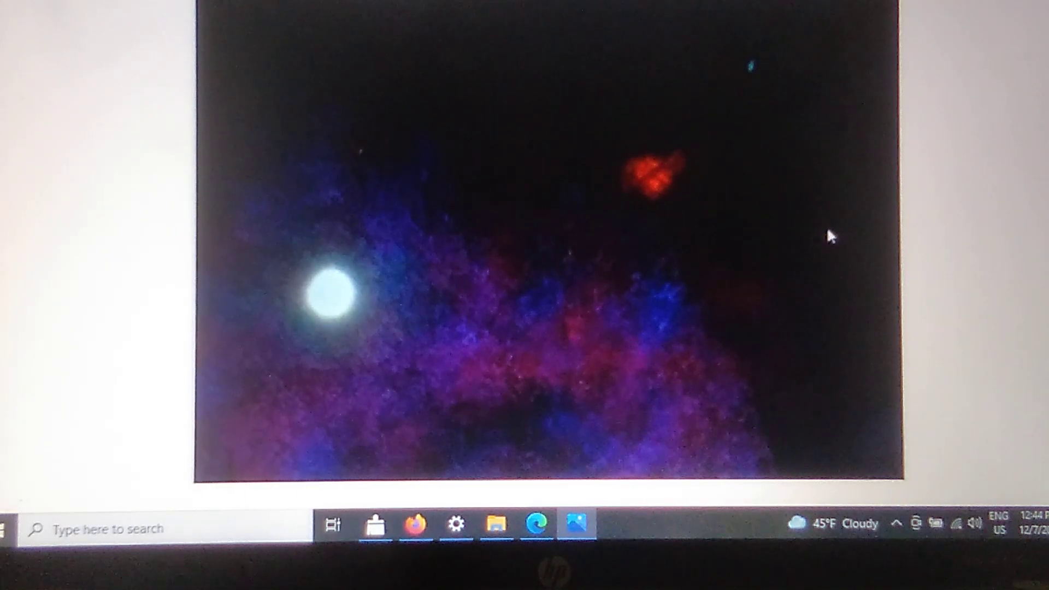
mouse_move(837, 145)
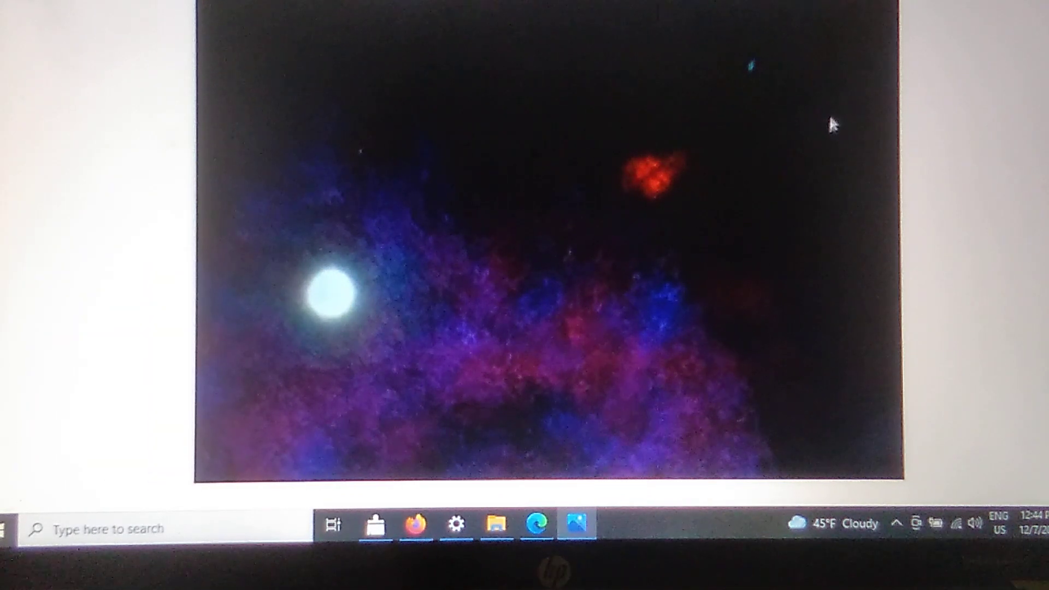
mouse_move(850, 278)
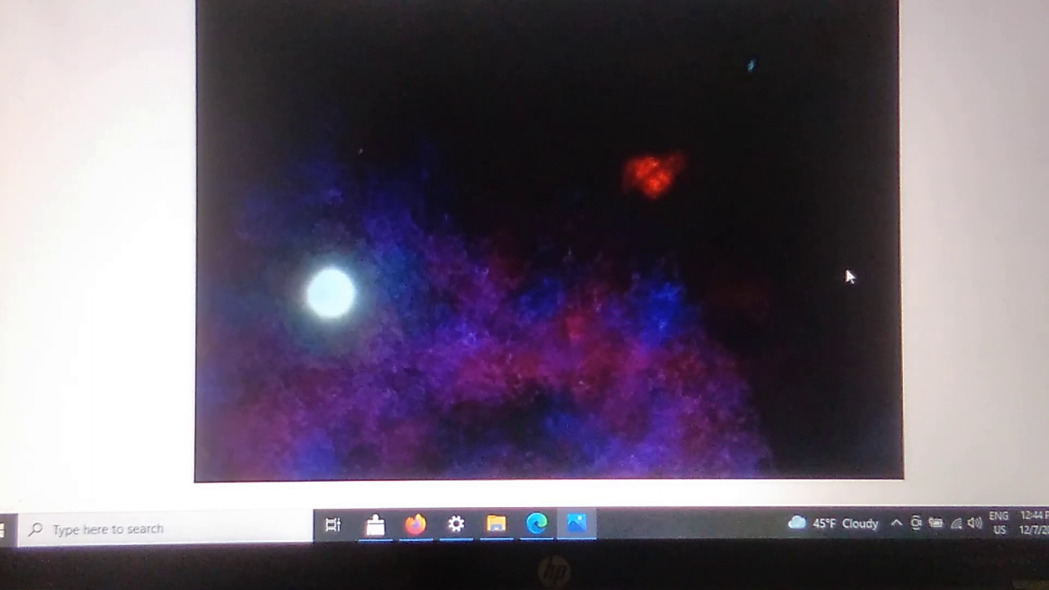
mouse_move(840, 90)
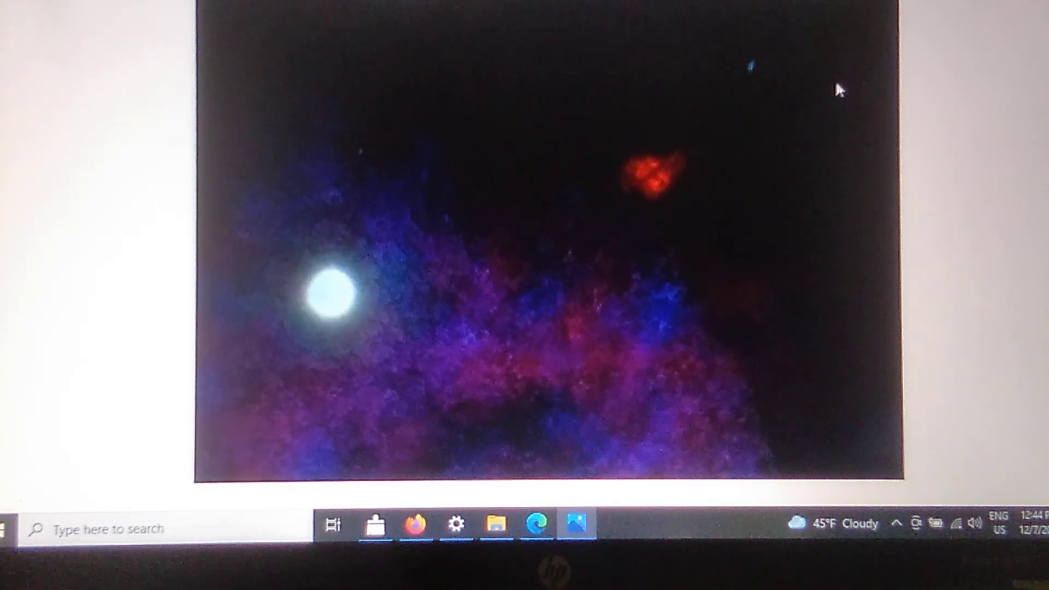
mouse_move(875, 262)
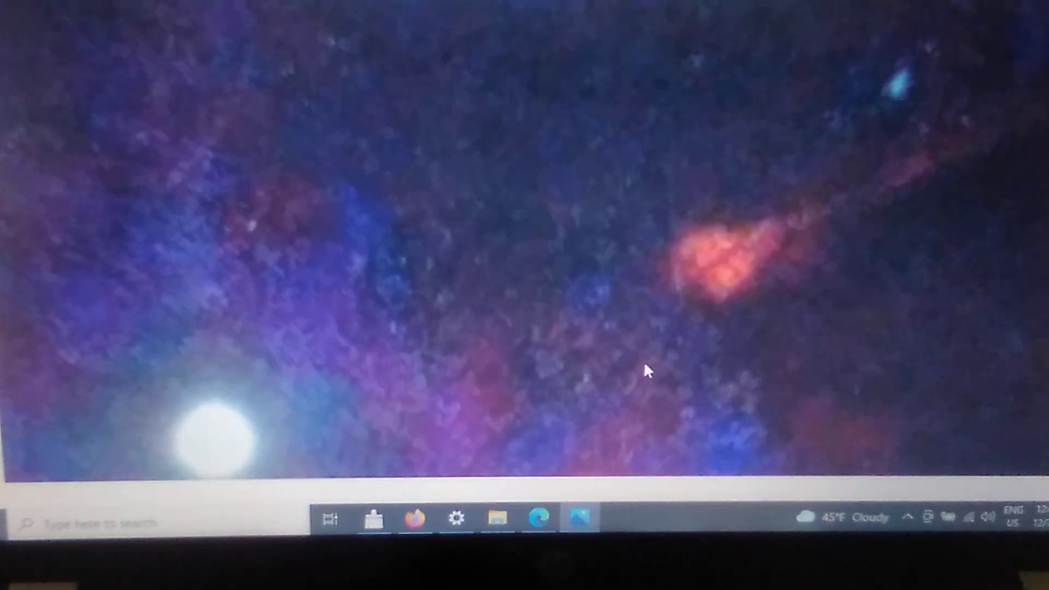
mouse_move(820, 247)
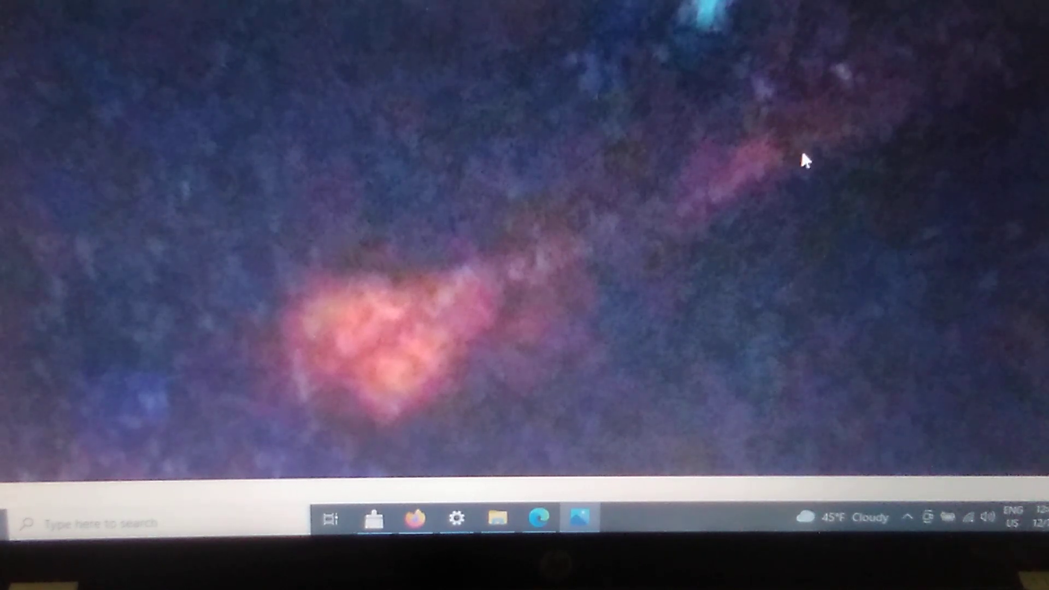
mouse_move(544, 241)
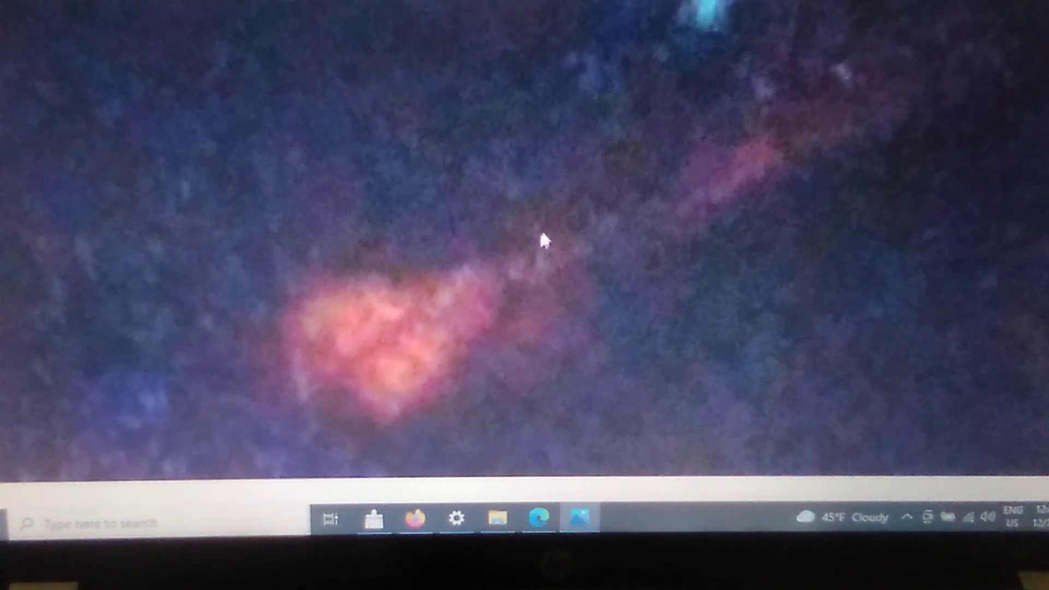
mouse_move(772, 304)
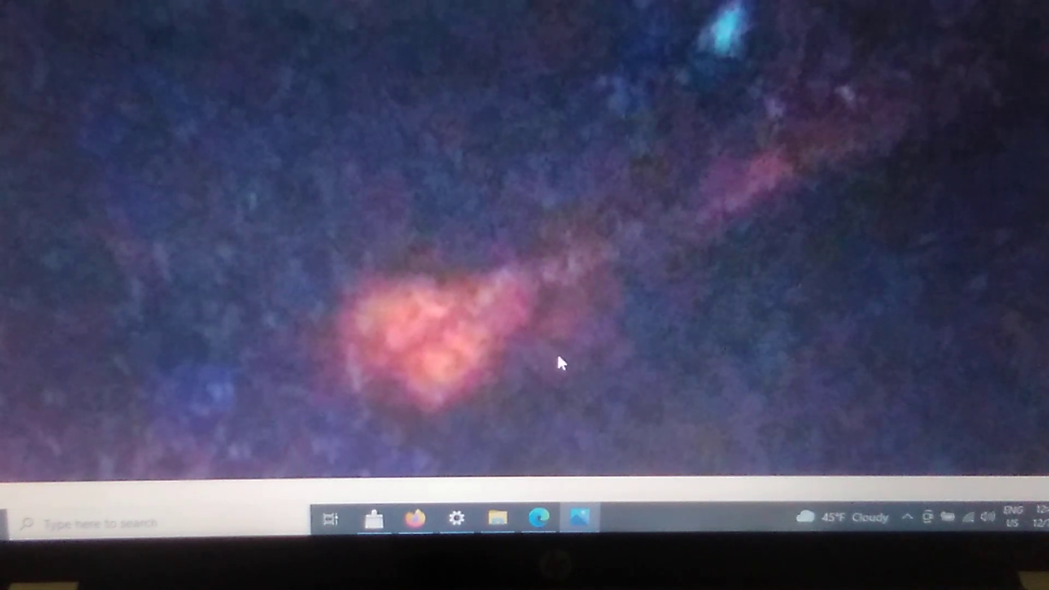
mouse_move(689, 355)
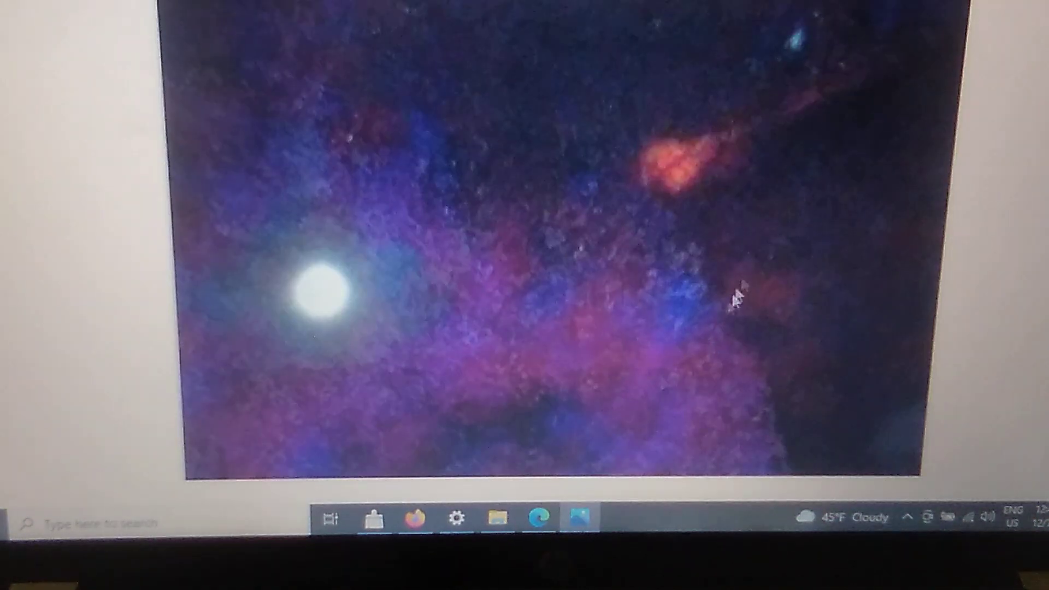
mouse_move(796, 253)
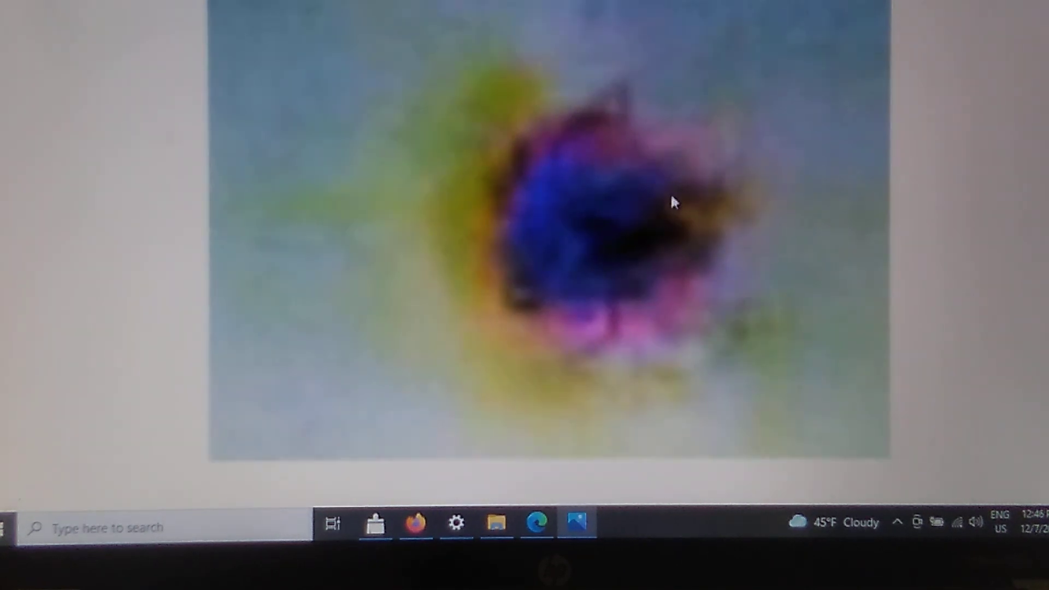
mouse_move(632, 382)
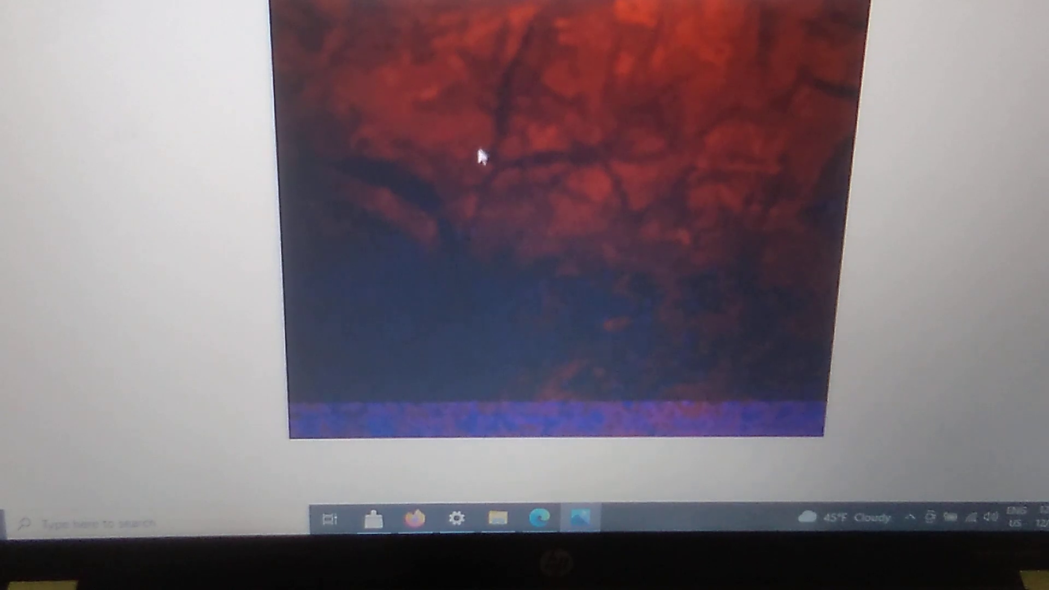
mouse_move(662, 253)
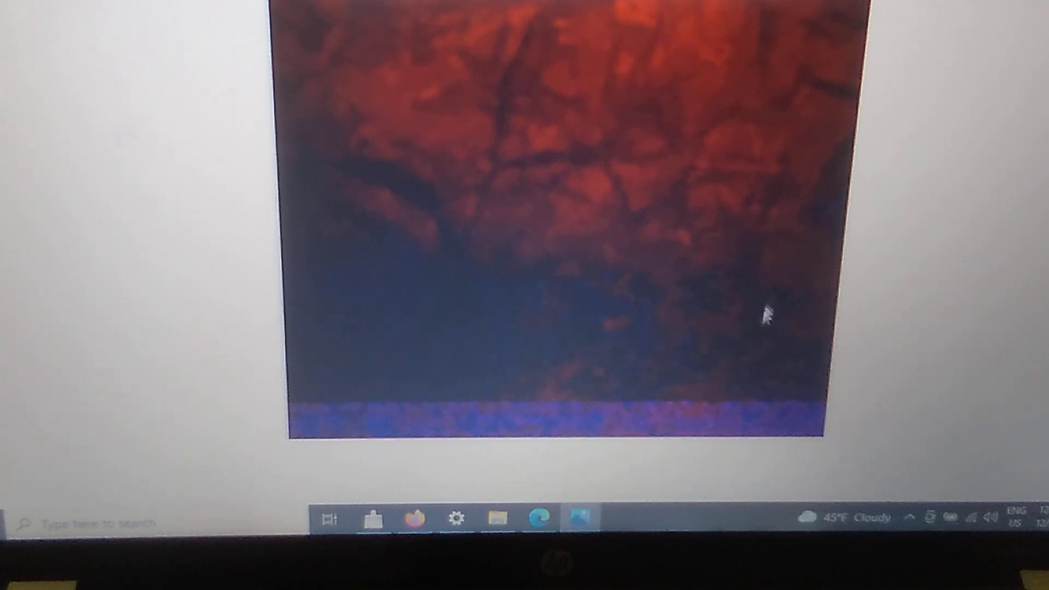
mouse_move(736, 308)
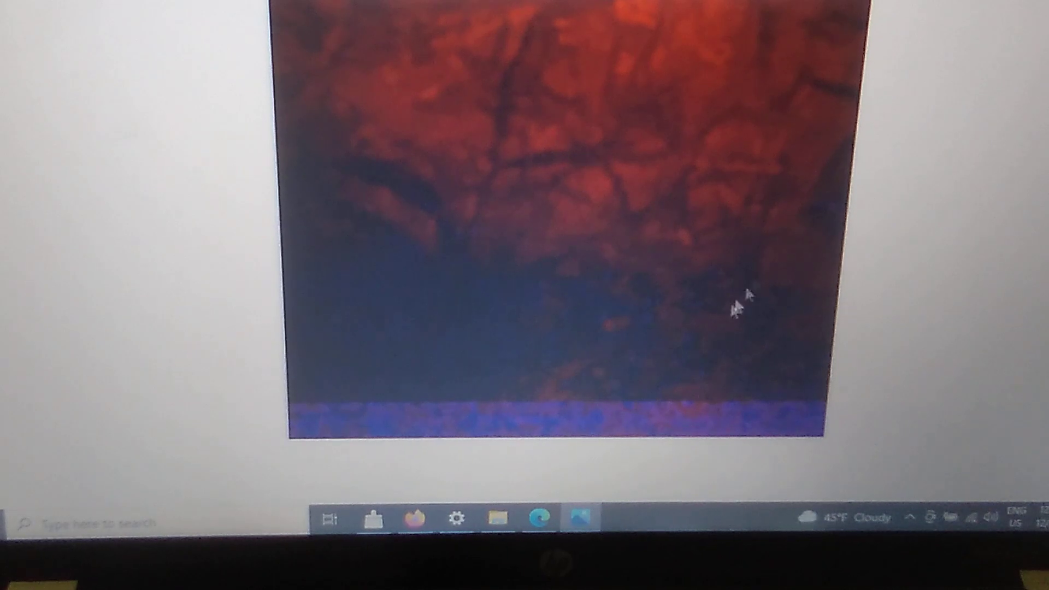
mouse_move(716, 300)
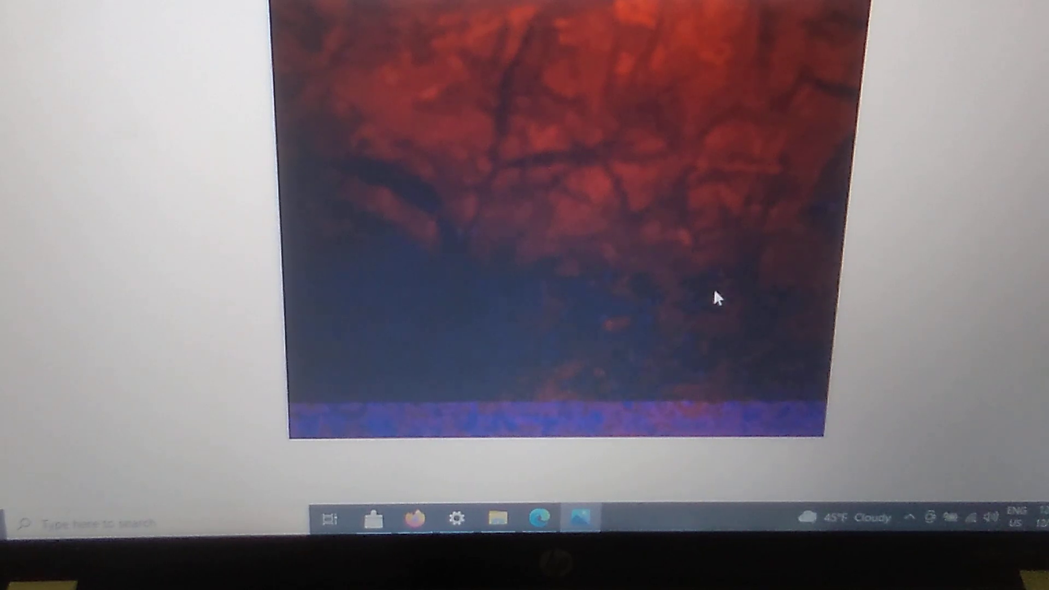
mouse_move(733, 275)
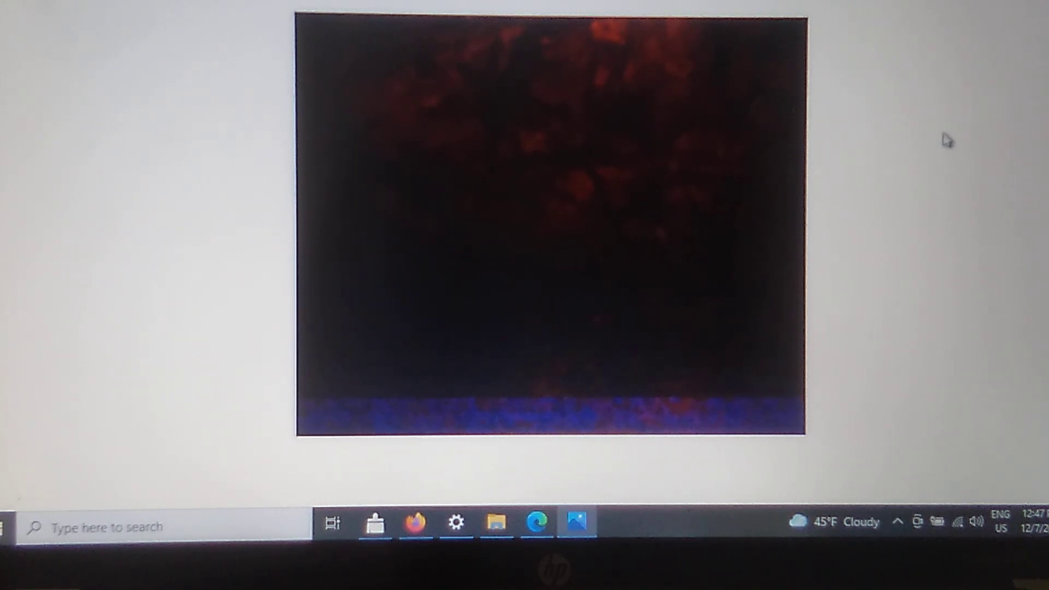
mouse_move(920, 149)
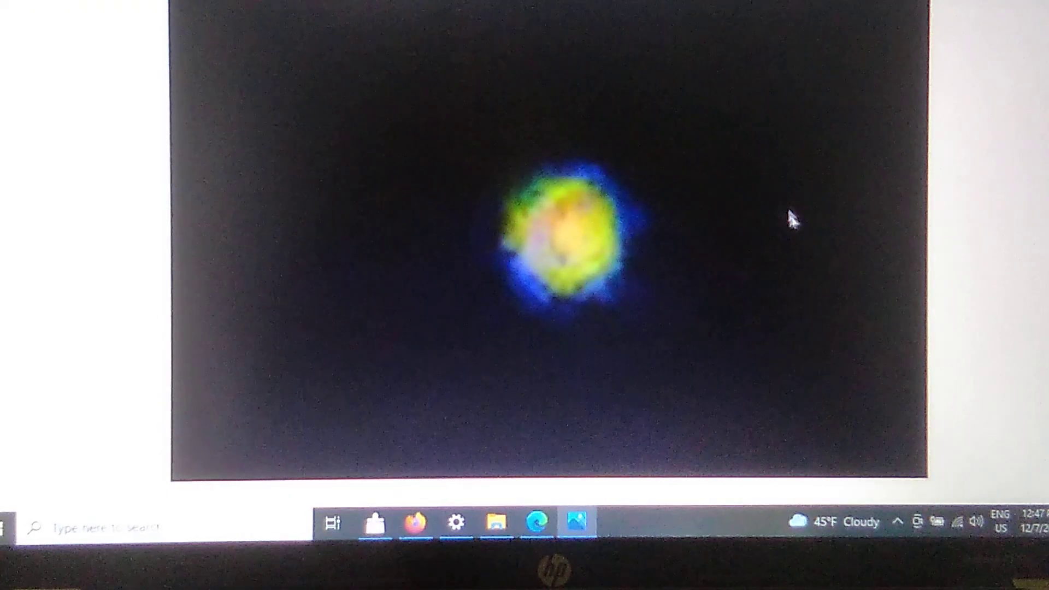
mouse_move(769, 226)
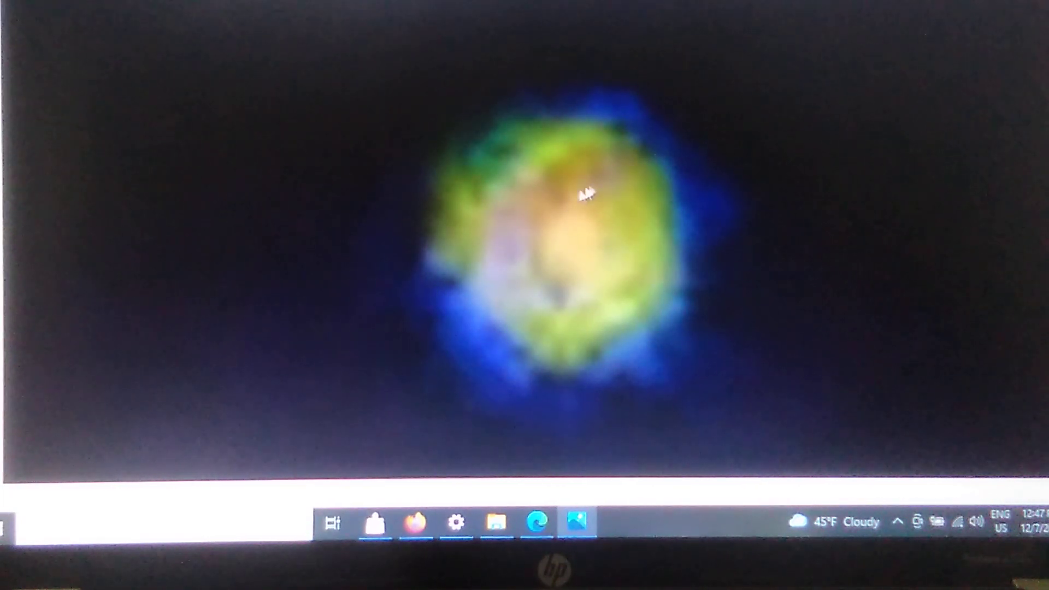
mouse_move(668, 181)
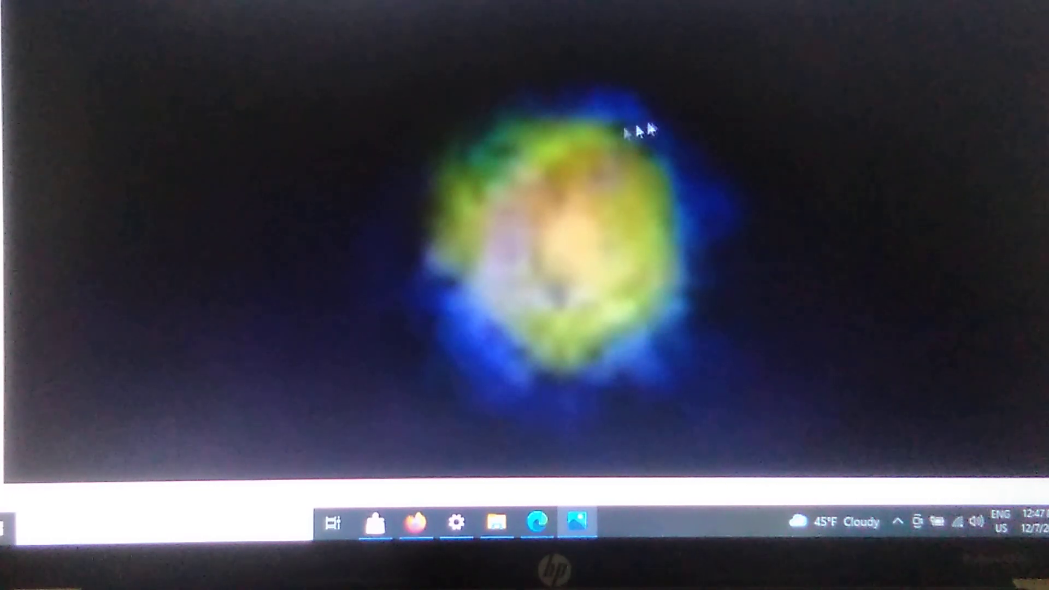
mouse_move(762, 191)
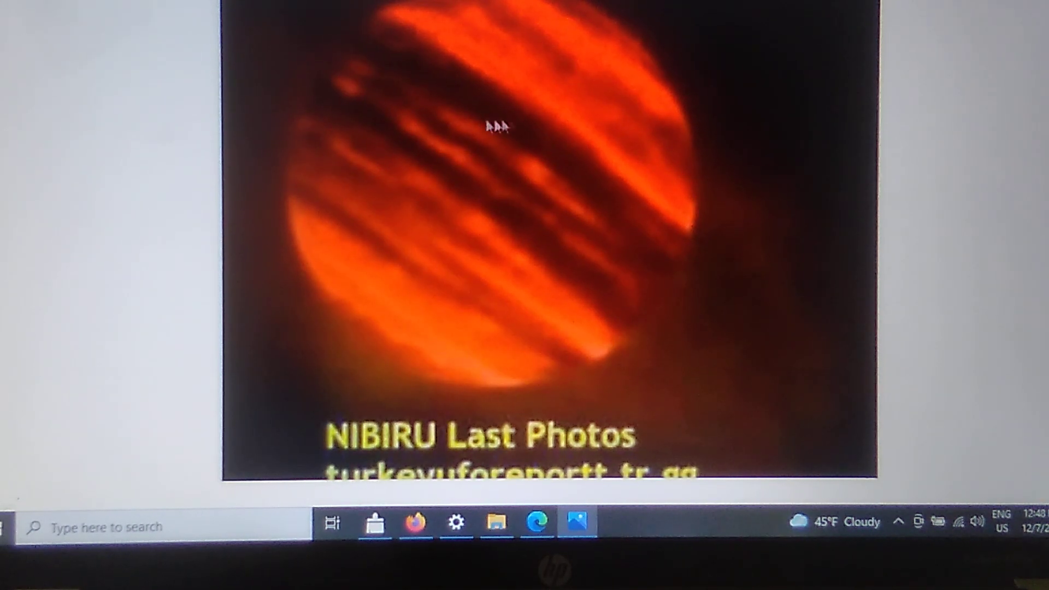
mouse_move(674, 255)
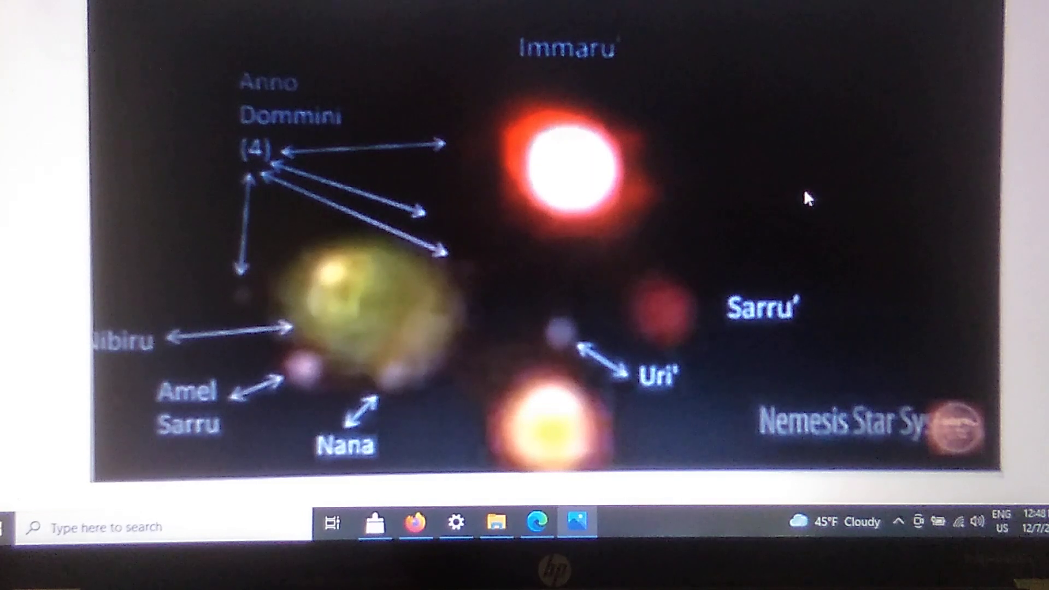
mouse_move(524, 247)
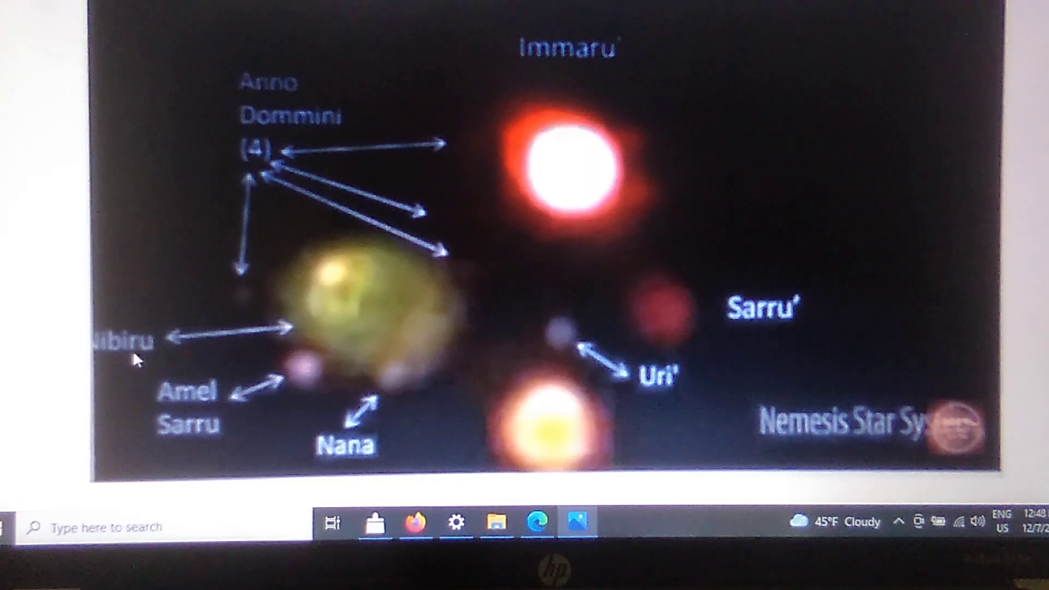
mouse_move(429, 301)
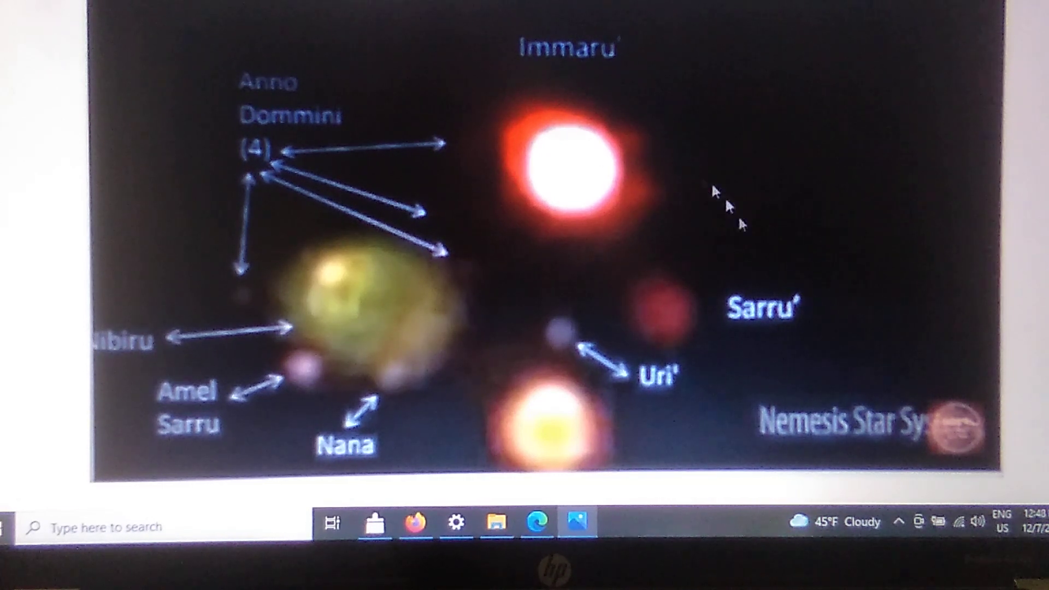
mouse_move(551, 432)
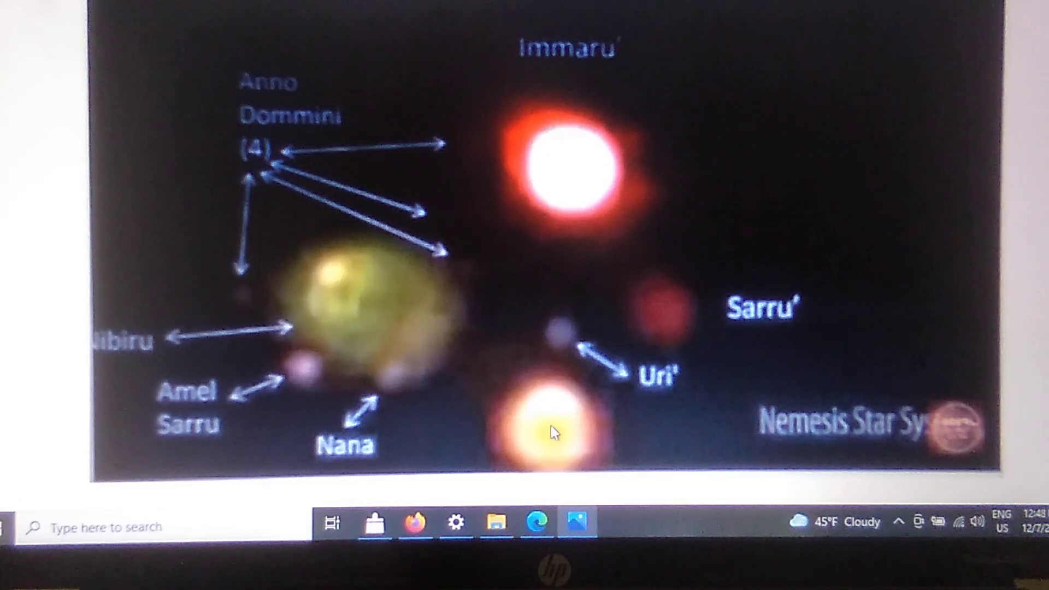
mouse_move(562, 485)
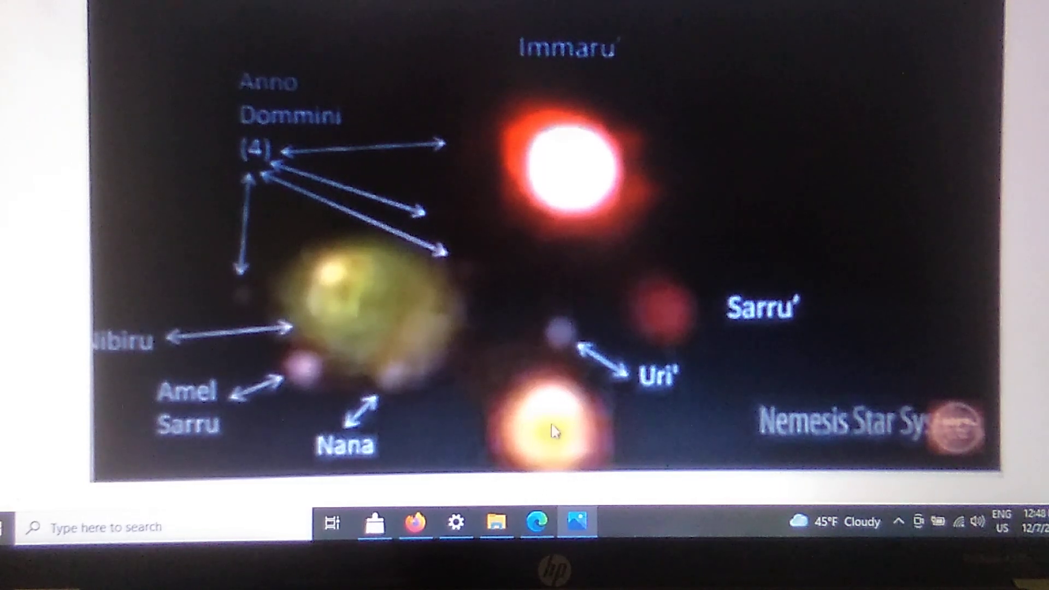
mouse_move(575, 432)
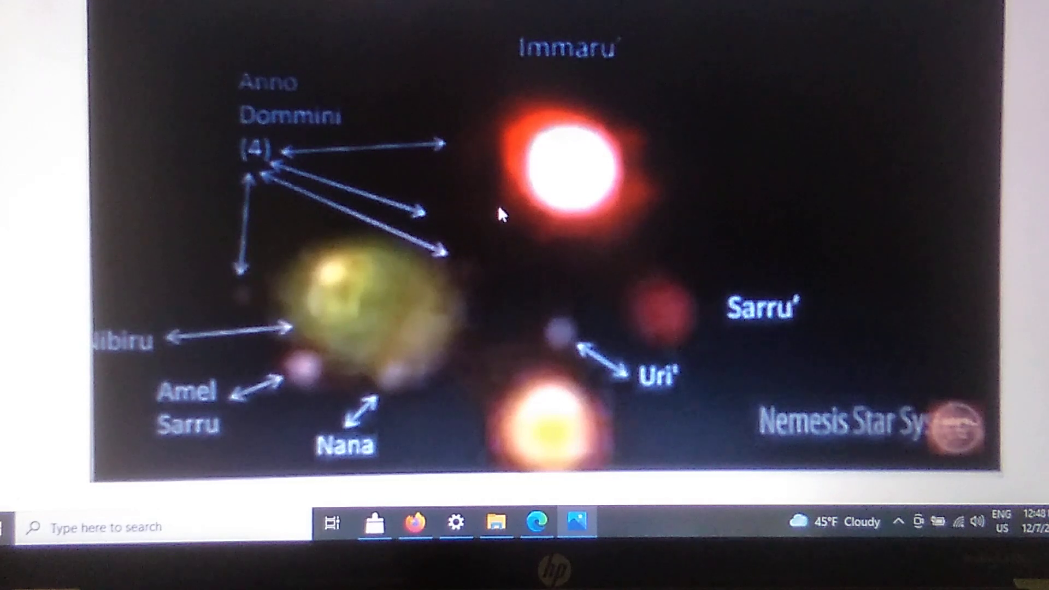
mouse_move(692, 149)
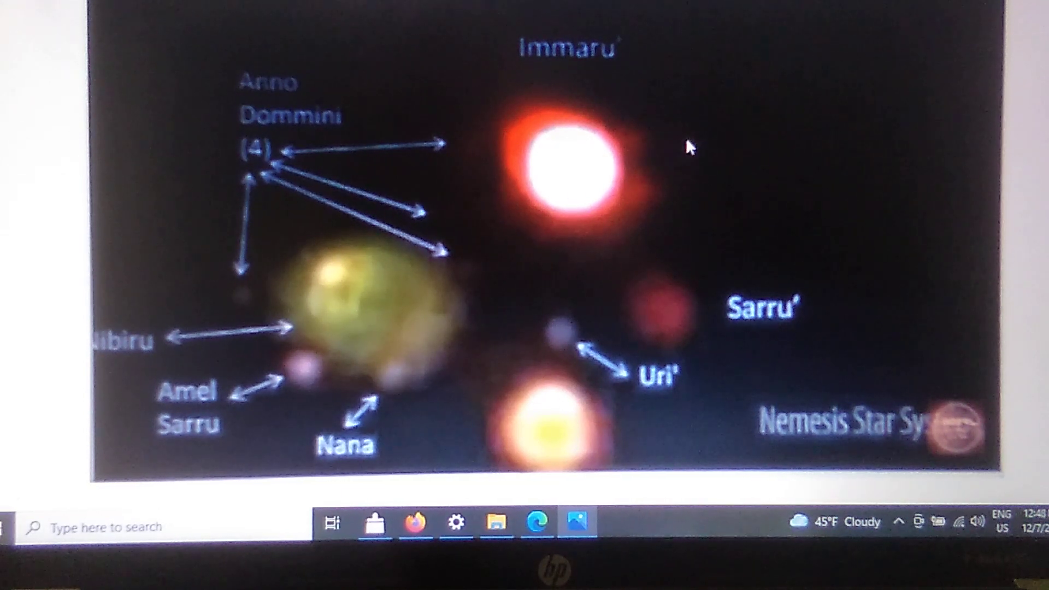
mouse_move(719, 141)
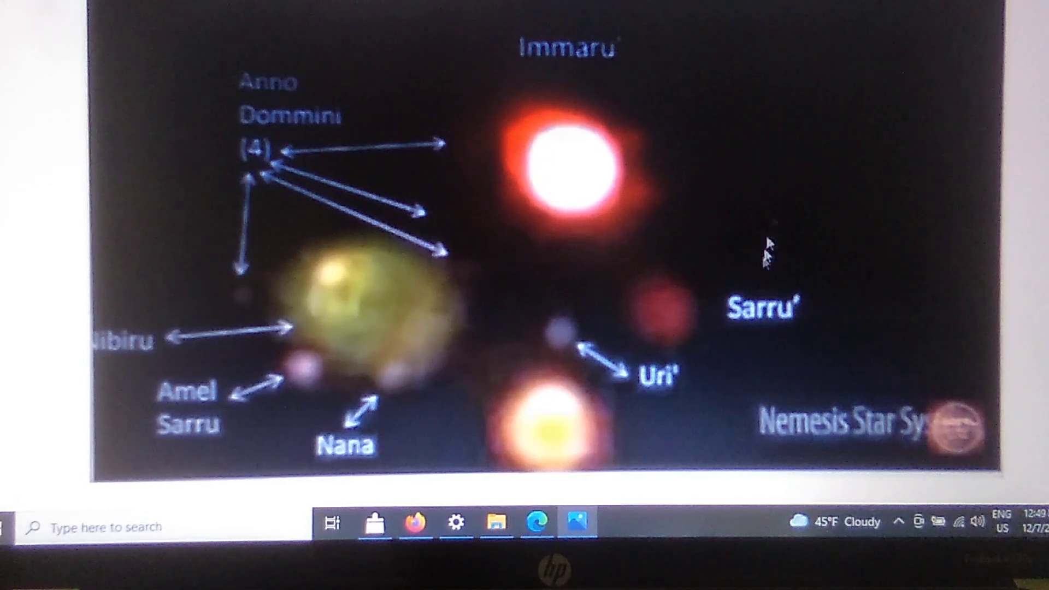
mouse_move(870, 307)
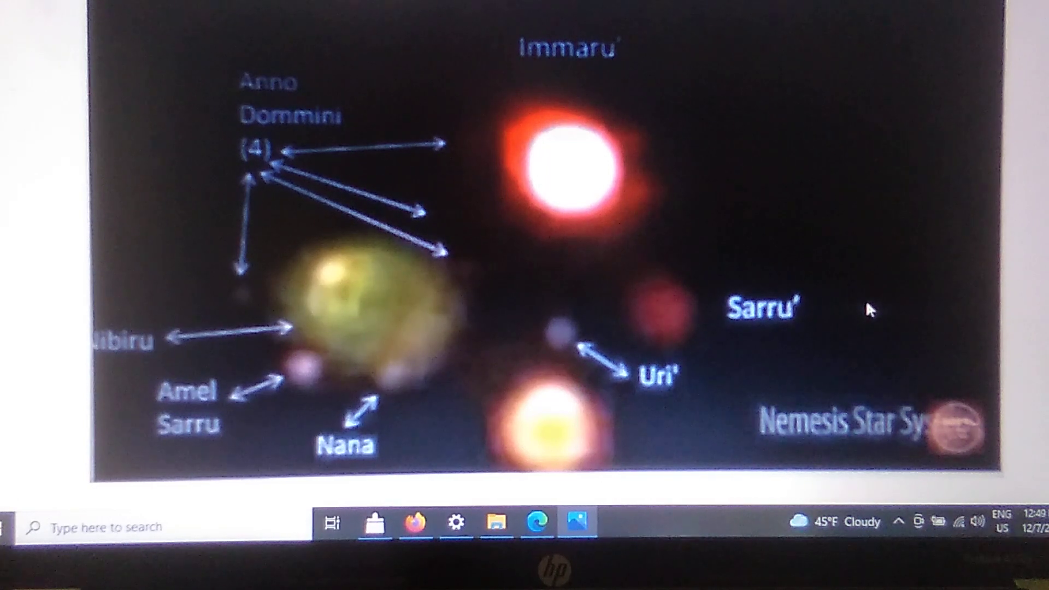
mouse_move(234, 378)
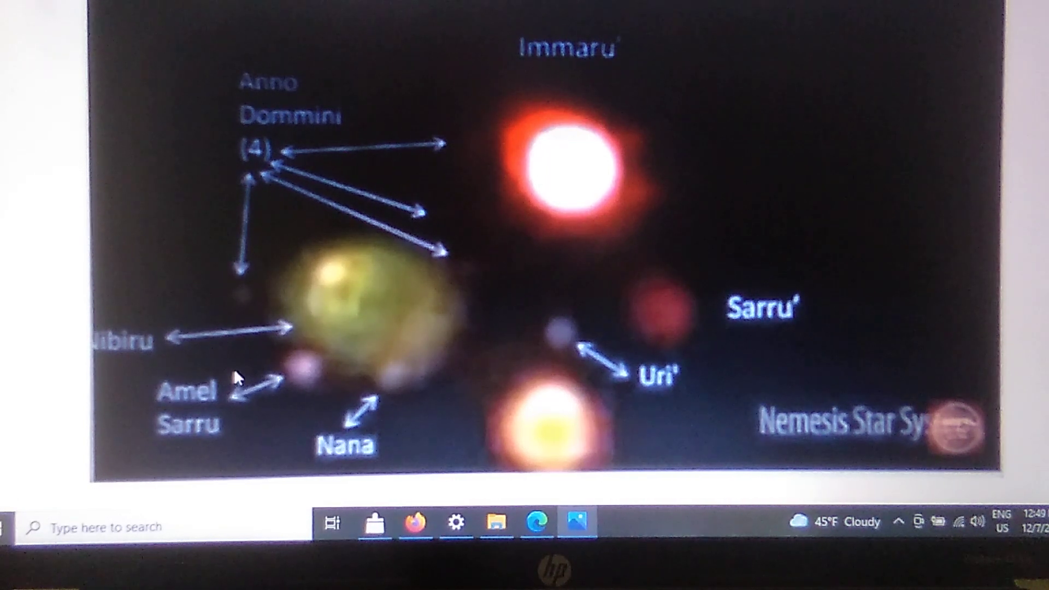
mouse_move(926, 281)
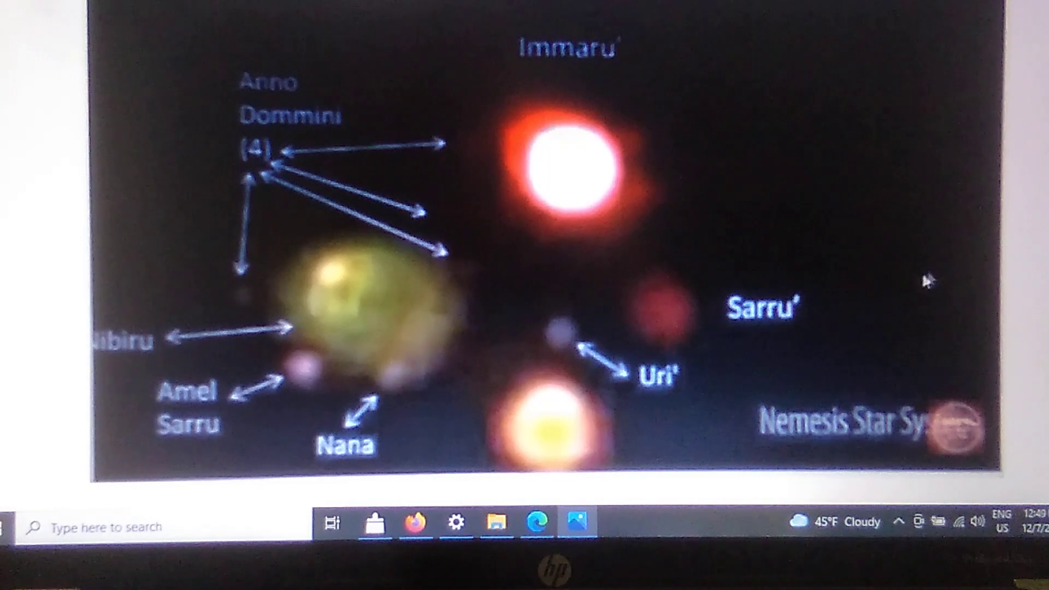